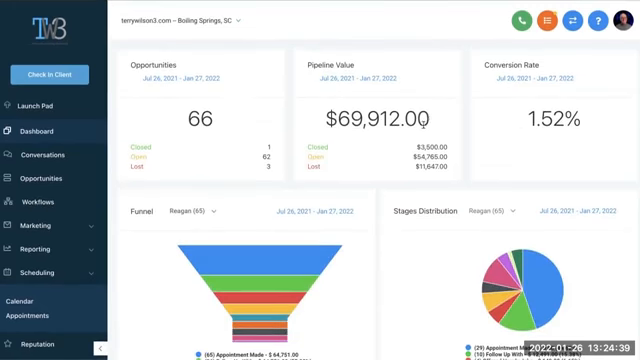
- Scroll through the TW3 homepage content about starting, scaling and supporting a business
{"action": "scroll", "scroll_direction": "down", "scroll_amount": 3}
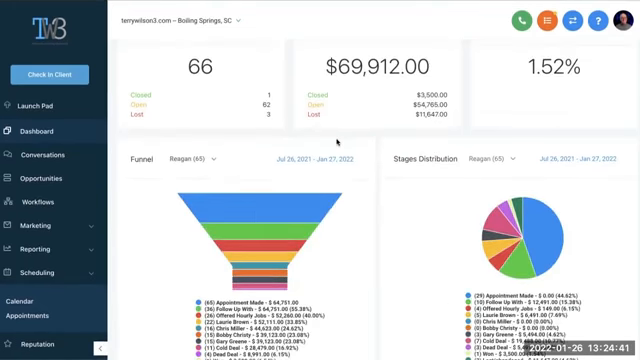
{"action": "scroll", "scroll_direction": "up", "scroll_amount": 3}
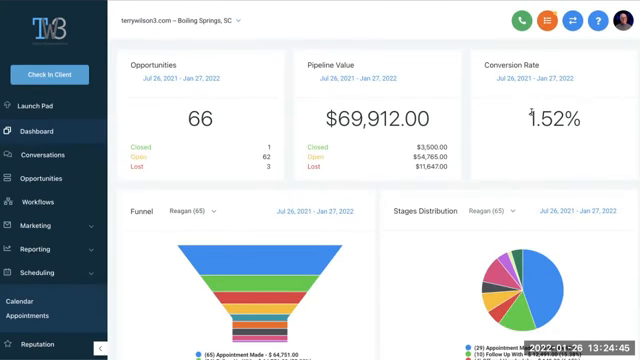
{"action": "mouse_move", "coordinate": [428, 188]}
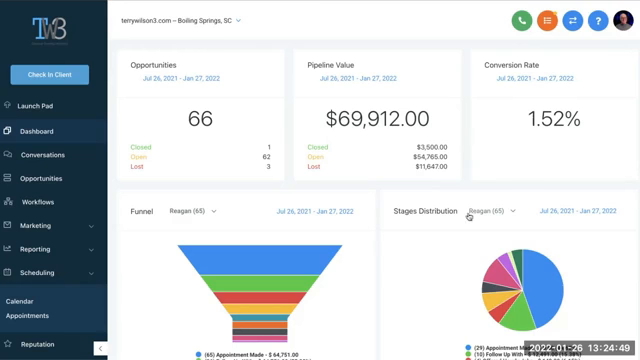
{"action": "mouse_move", "coordinate": [544, 152]}
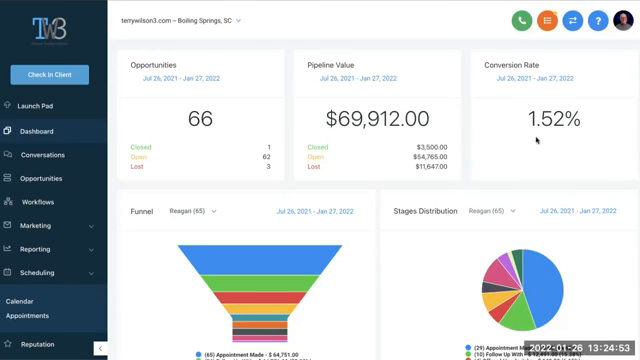
{"action": "scroll", "scroll_direction": "down", "scroll_amount": 3}
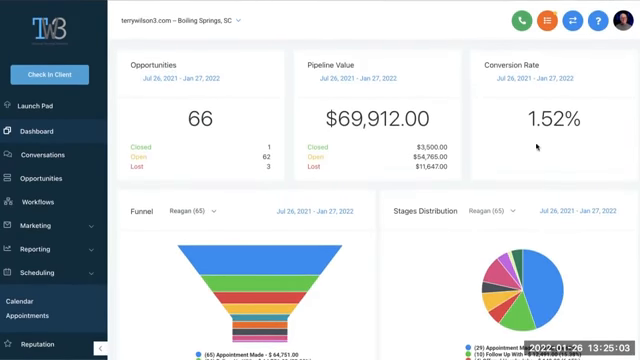
{"action": "mouse_move", "coordinate": [216, 124]}
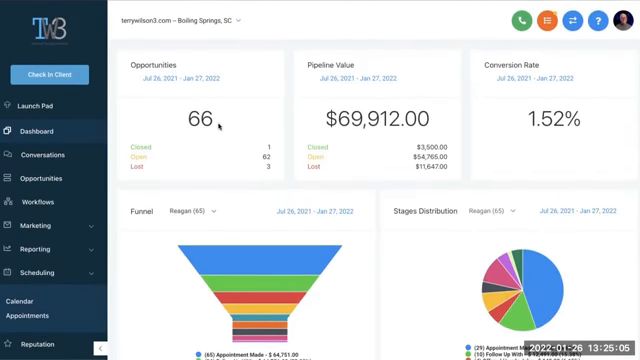
{"action": "scroll", "scroll_direction": "down", "scroll_amount": 3}
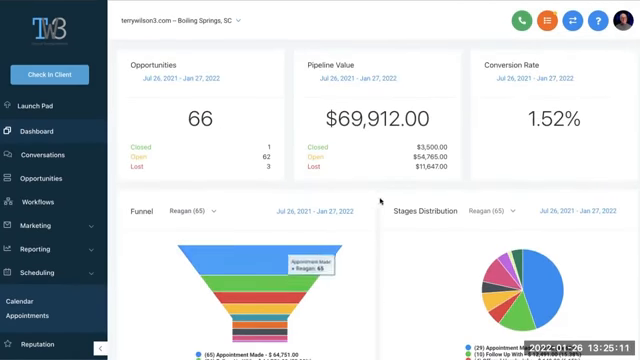
{"action": "scroll", "scroll_direction": "down", "scroll_amount": 3}
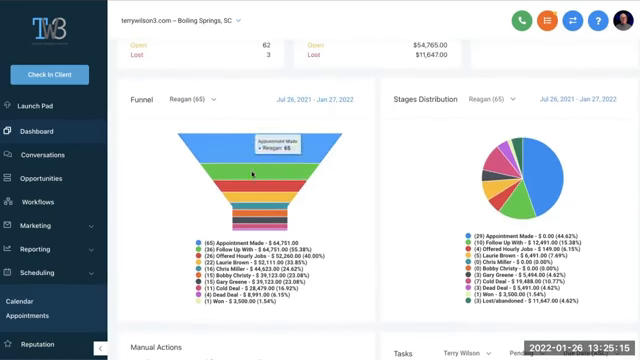
{"action": "mouse_move", "coordinate": [204, 170]}
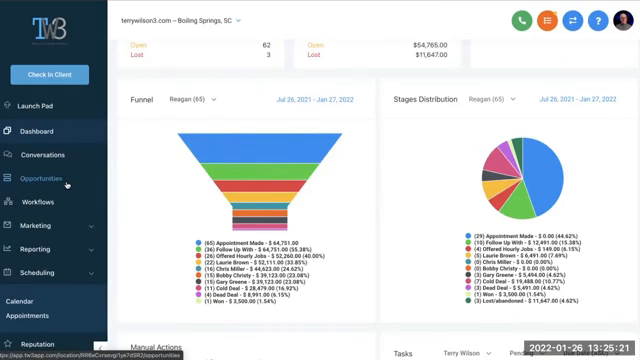
{"action": "scroll", "scroll_direction": "up", "scroll_amount": 3}
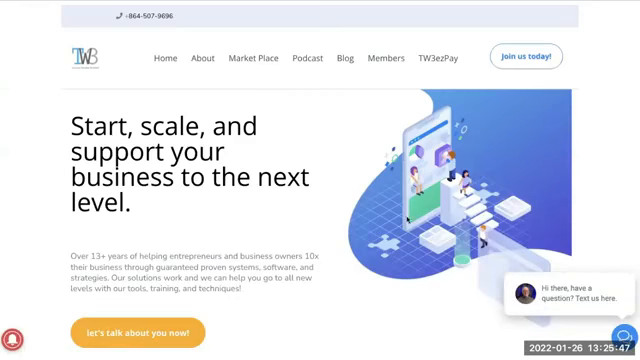
{"action": "mouse_move", "coordinate": [308, 196]}
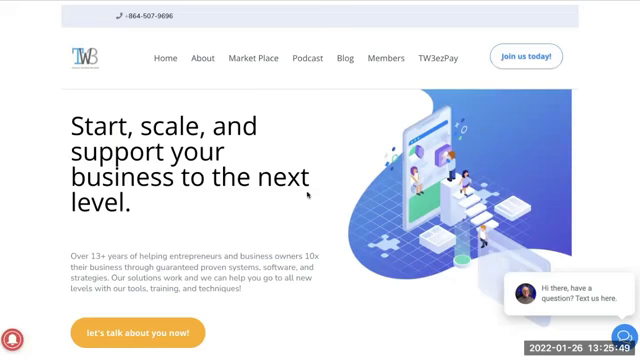
{"action": "mouse_move", "coordinate": [308, 198]}
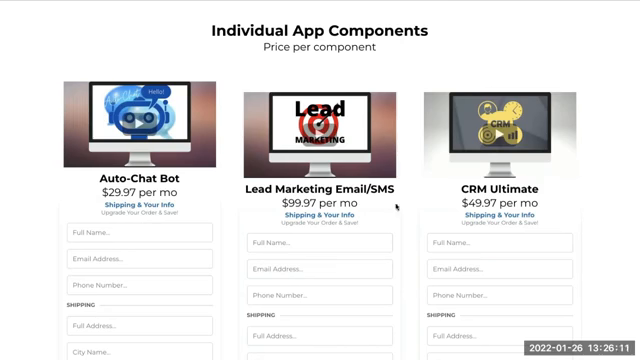
- Scroll down the Individual App Components page past per-component prices and order forms
{"action": "scroll", "scroll_direction": "down", "scroll_amount": 3}
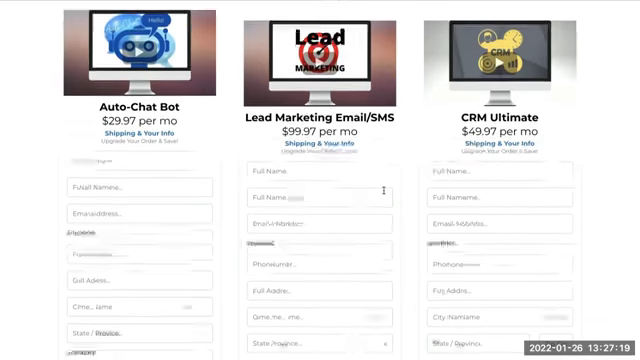
{"action": "scroll", "scroll_direction": "down", "scroll_amount": 3}
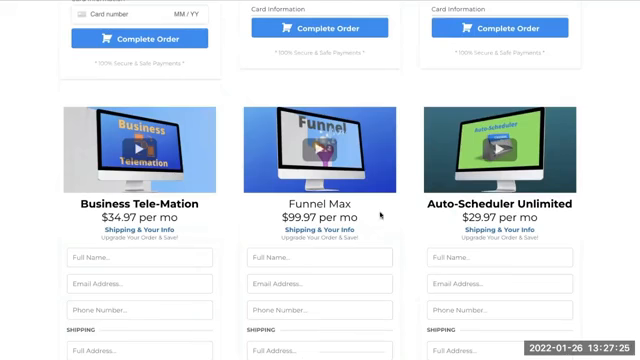
{"action": "scroll", "scroll_direction": "down", "scroll_amount": 3}
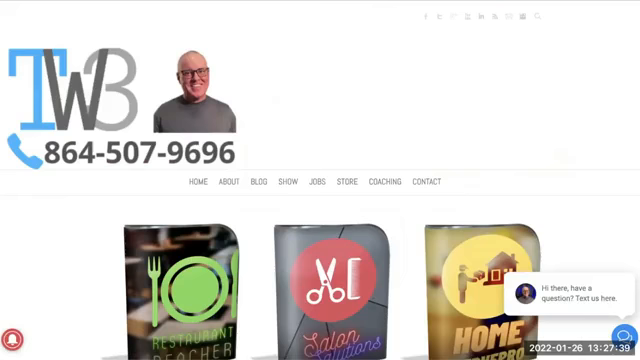
{"action": "mouse_move", "coordinate": [276, 200]}
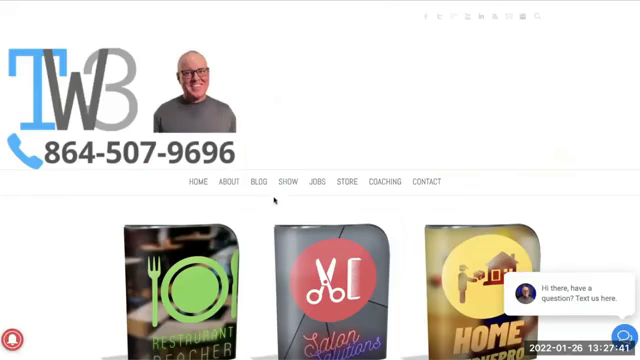
- Scroll through the Restaurant, Salon and Home Service industry package bundles
{"action": "scroll", "scroll_direction": "down", "scroll_amount": 3}
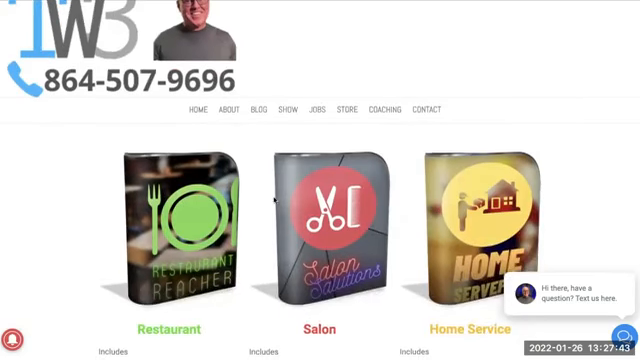
{"action": "scroll", "scroll_direction": "down", "scroll_amount": 3}
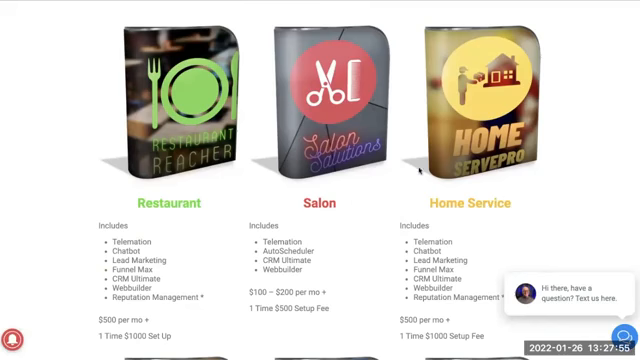
{"action": "scroll", "scroll_direction": "down", "scroll_amount": 3}
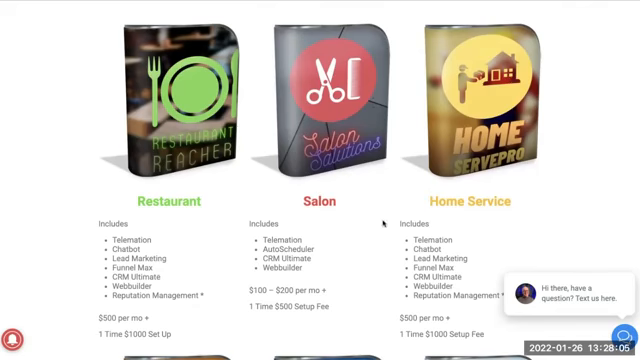
{"action": "scroll", "scroll_direction": "down", "scroll_amount": 3}
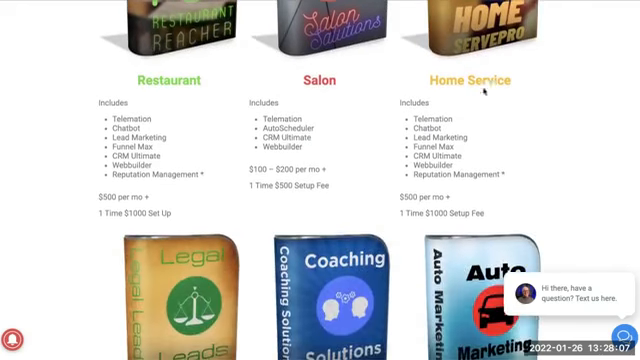
{"action": "scroll", "scroll_direction": "up", "scroll_amount": 3}
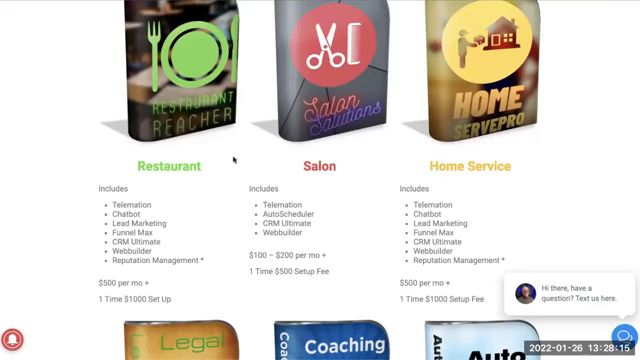
{"action": "scroll", "scroll_direction": "down", "scroll_amount": 3}
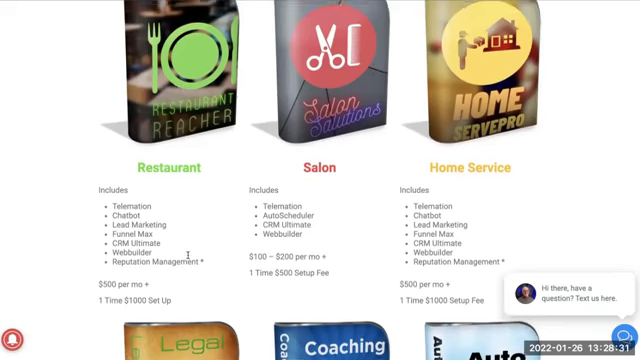
- Scroll through the Legal, Coaching, Auto, Gym, Insurance and Medical bundles with their pricing
{"action": "scroll", "scroll_direction": "down", "scroll_amount": 3}
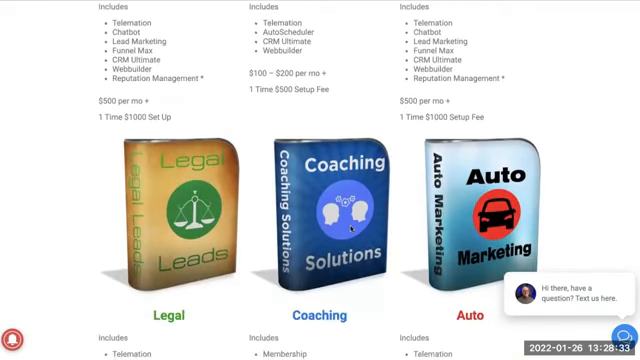
{"action": "scroll", "scroll_direction": "down", "scroll_amount": 3}
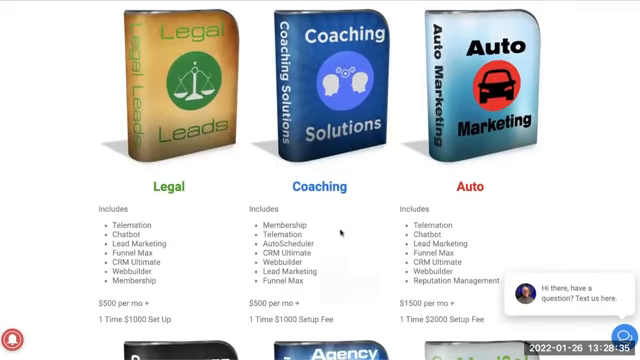
{"action": "scroll", "scroll_direction": "down", "scroll_amount": 3}
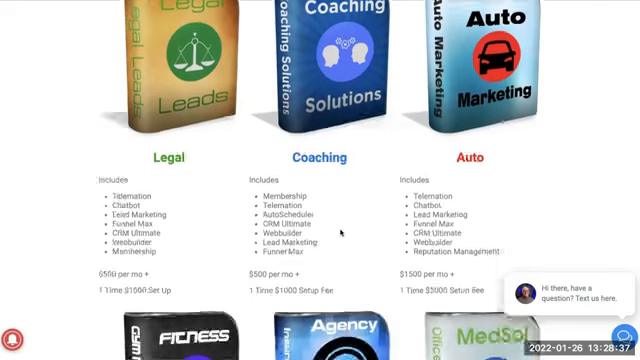
{"action": "scroll", "scroll_direction": "down", "scroll_amount": 3}
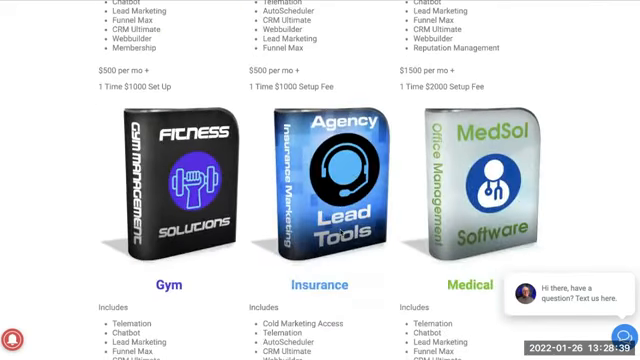
{"action": "scroll", "scroll_direction": "down", "scroll_amount": 3}
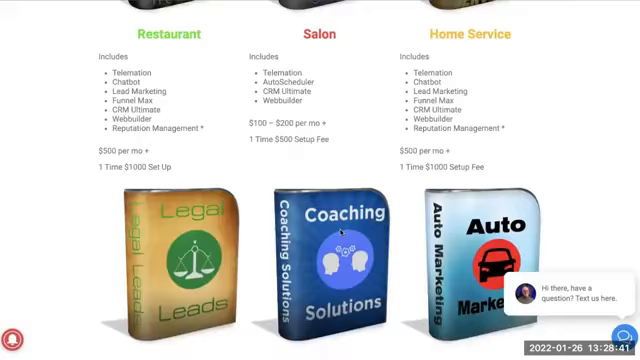
{"action": "scroll", "scroll_direction": "up", "scroll_amount": 3}
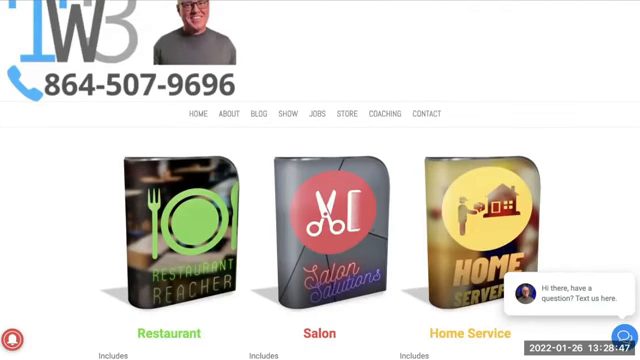
- Scroll down the testimonials page to the video grid about 13+ years of service
{"action": "scroll", "scroll_direction": "down", "scroll_amount": 3}
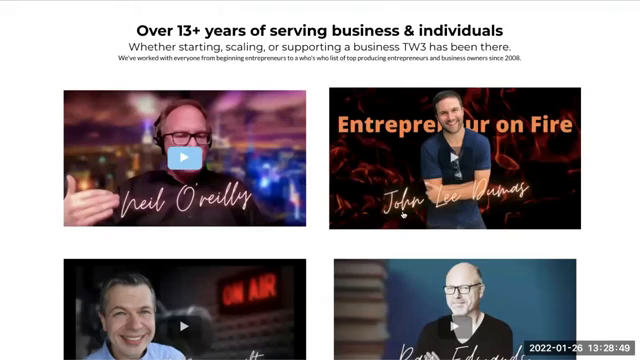
{"action": "scroll", "scroll_direction": "down", "scroll_amount": 3}
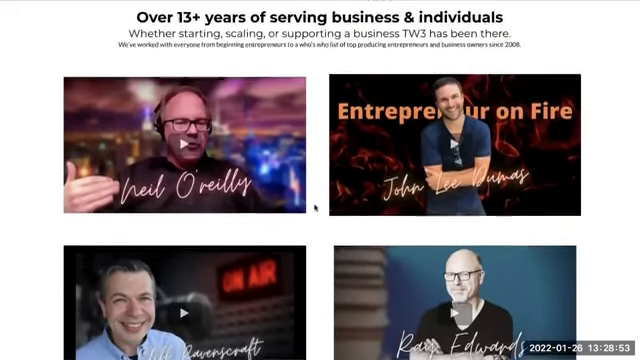
{"action": "scroll", "scroll_direction": "down", "scroll_amount": 3}
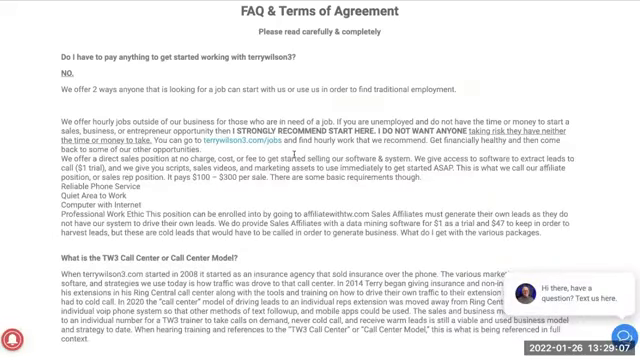
- Scroll past the TW3 Call Center answer to the Rep, Plus and Elite membership levels list
{"action": "scroll", "scroll_direction": "down", "scroll_amount": 3}
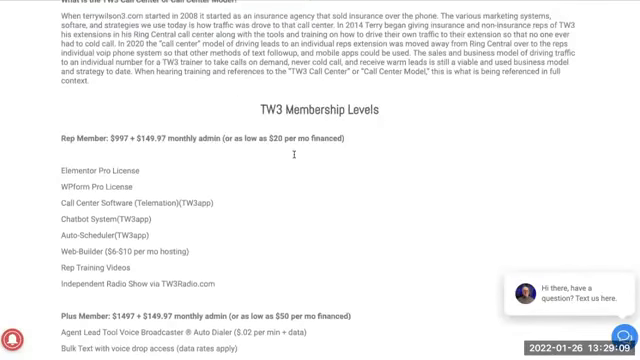
{"action": "scroll", "scroll_direction": "down", "scroll_amount": 3}
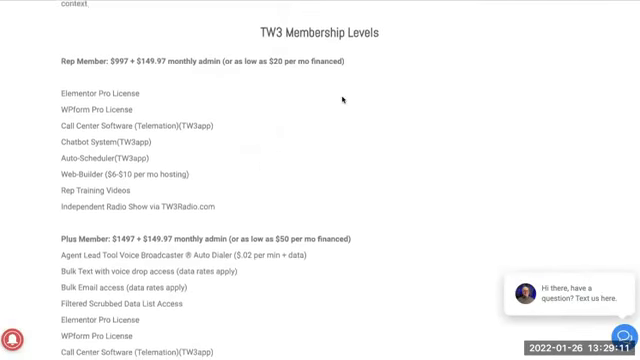
{"action": "scroll", "scroll_direction": "down", "scroll_amount": 3}
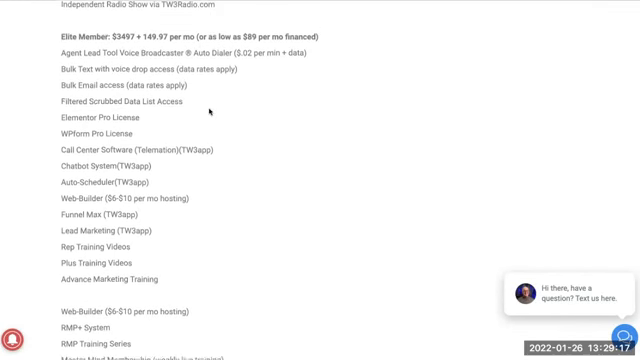
{"action": "scroll", "scroll_direction": "down", "scroll_amount": 3}
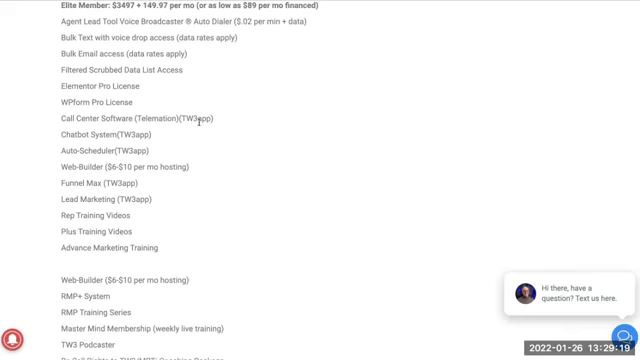
{"action": "scroll", "scroll_direction": "up", "scroll_amount": 3}
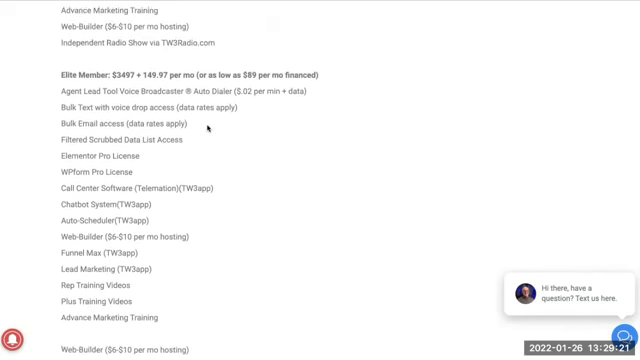
{"action": "scroll", "scroll_direction": "down", "scroll_amount": 3}
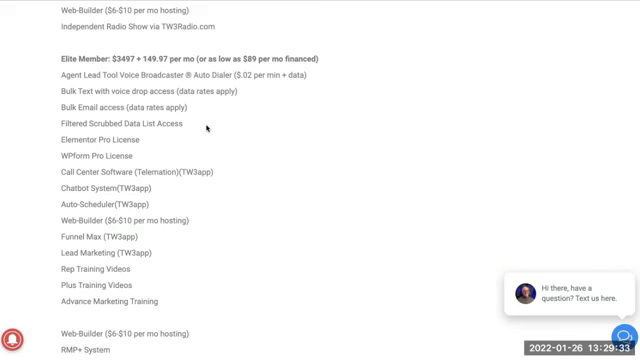
{"action": "mouse_move", "coordinate": [356, 232]}
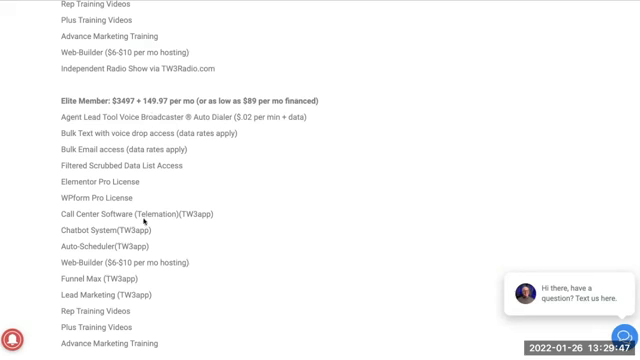
{"action": "scroll", "scroll_direction": "down", "scroll_amount": 3}
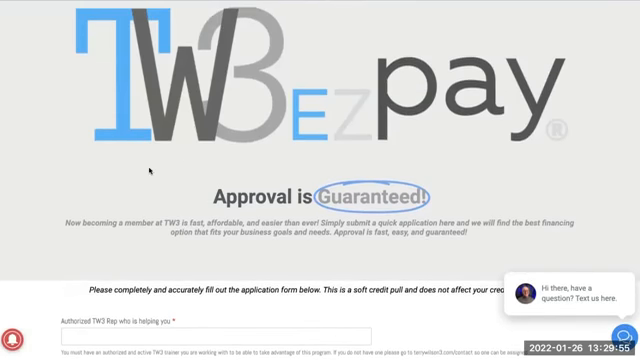
- Scroll the TW3 EZpay page to the application form below 'Approval is Guaranteed!'
{"action": "scroll", "scroll_direction": "down", "scroll_amount": 3}
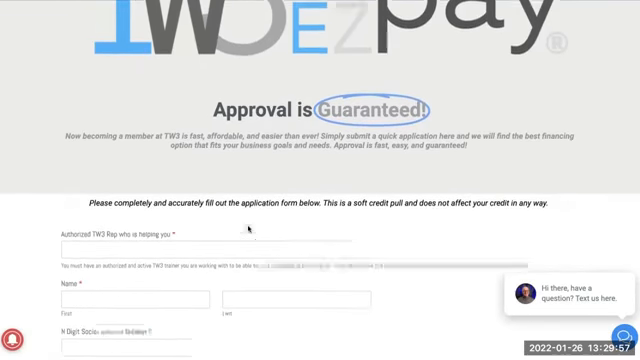
{"action": "scroll", "scroll_direction": "up", "scroll_amount": 3}
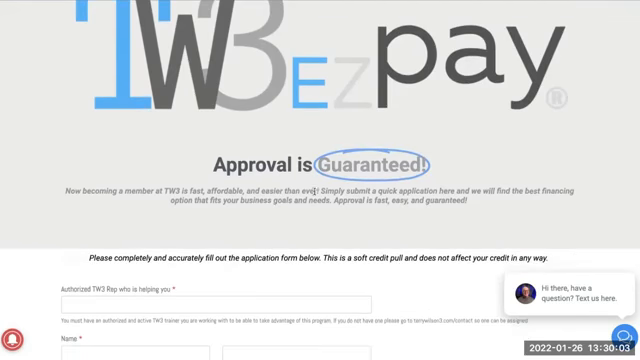
{"action": "scroll", "scroll_direction": "down", "scroll_amount": 3}
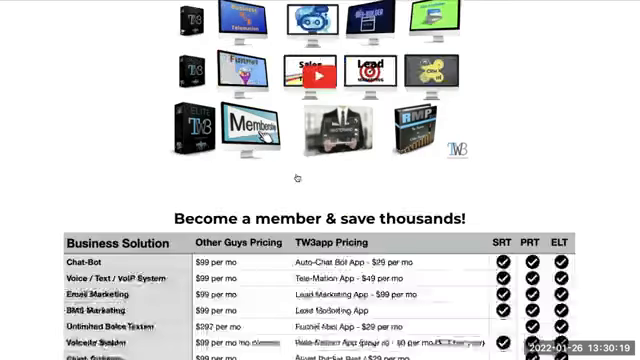
- Scroll through the SRT, PRT and ELT comparison table totalling $3700 versus $1864 monthly
{"action": "scroll", "scroll_direction": "down", "scroll_amount": 3}
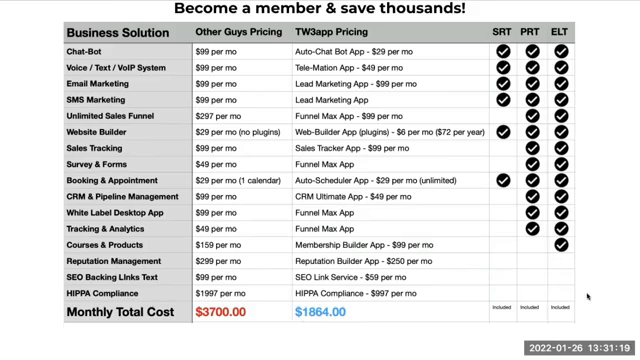
{"action": "scroll", "scroll_direction": "down", "scroll_amount": 3}
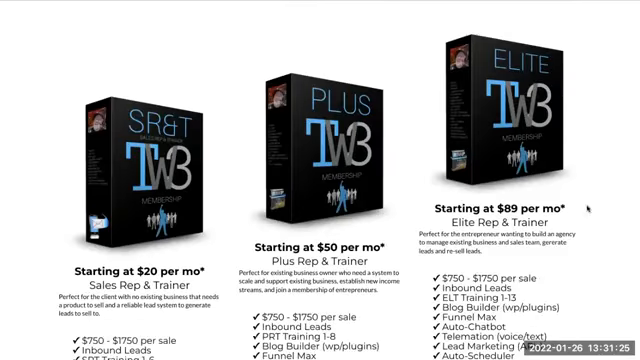
{"action": "scroll", "scroll_direction": "down", "scroll_amount": 3}
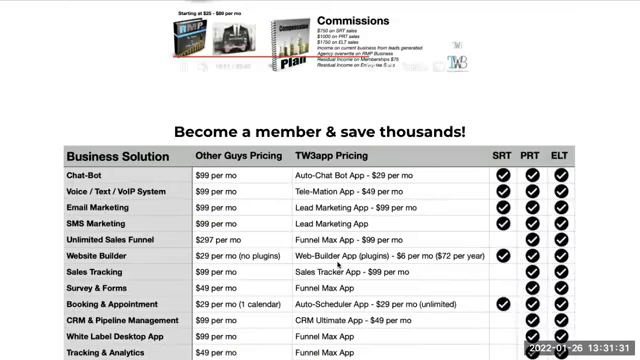
{"action": "scroll", "scroll_direction": "down", "scroll_amount": 3}
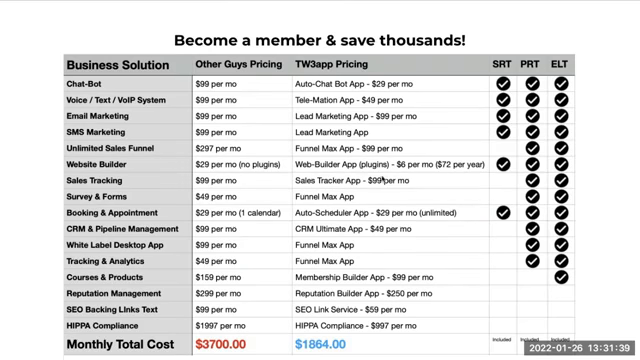
- Scroll the Payeezy All Plans list showing the one recurring monthly payment plan
{"action": "scroll", "scroll_direction": "down", "scroll_amount": 3}
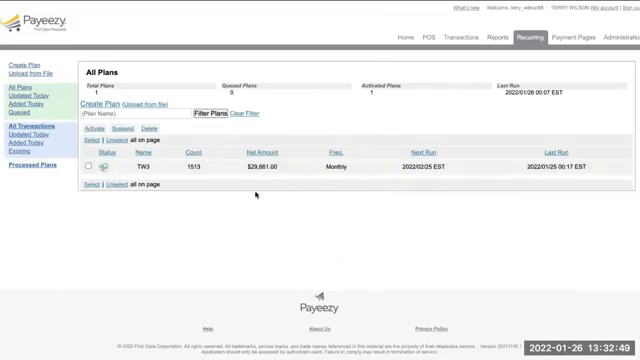
{"action": "mouse_move", "coordinate": [348, 204]}
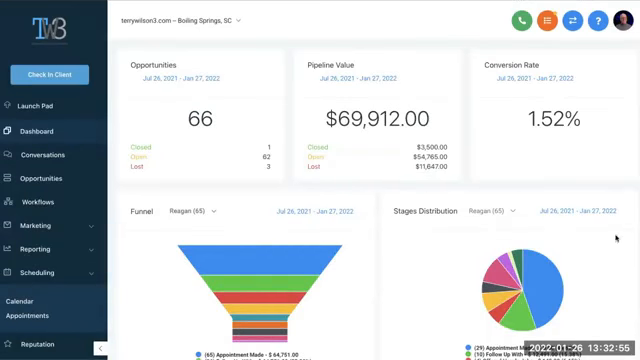
- Scroll below Opportunities, Pipeline Value and Conversion Rate to the Funnel and Stages charts
{"action": "scroll", "scroll_direction": "down", "scroll_amount": 3}
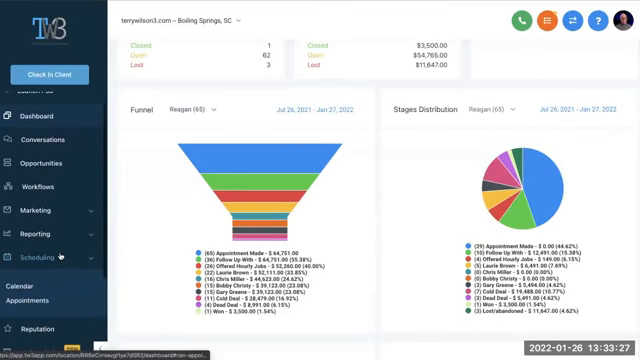
- View a contact's thread in Conversations, then bring up the Workflows folder list
{"action": "left_click", "coordinate": [40, 140]}
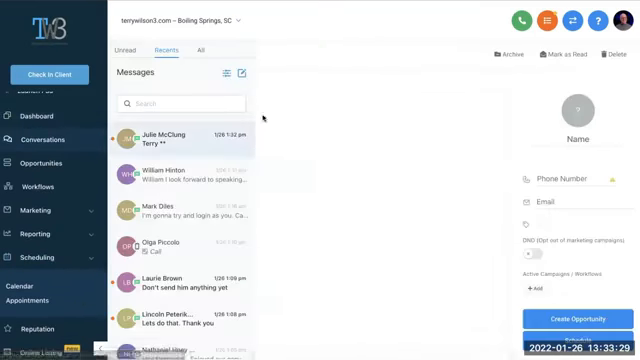
{"action": "left_click", "coordinate": [180, 136]}
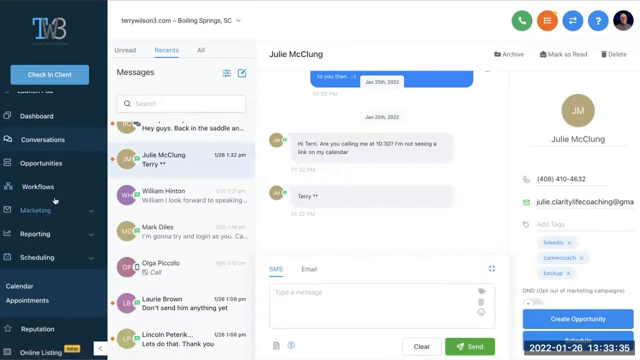
{"action": "left_click", "coordinate": [36, 188]}
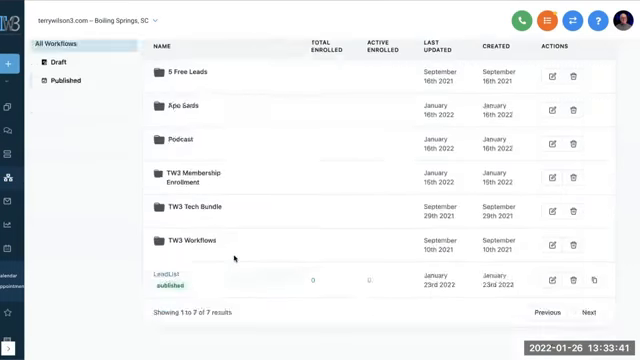
- Navigate into the TW3 Workflows folder and select the Initial TW3 Interview workflow
{"action": "left_click", "coordinate": [186, 240]}
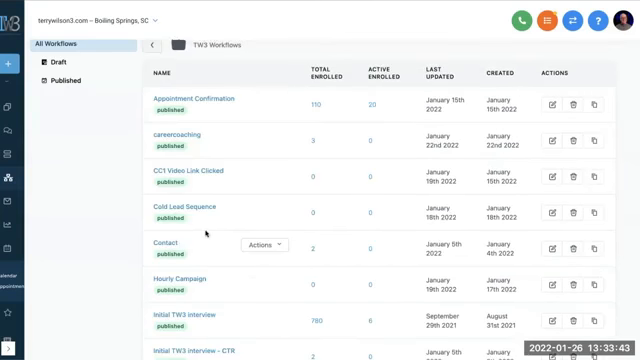
{"action": "scroll", "scroll_direction": "down", "scroll_amount": 3}
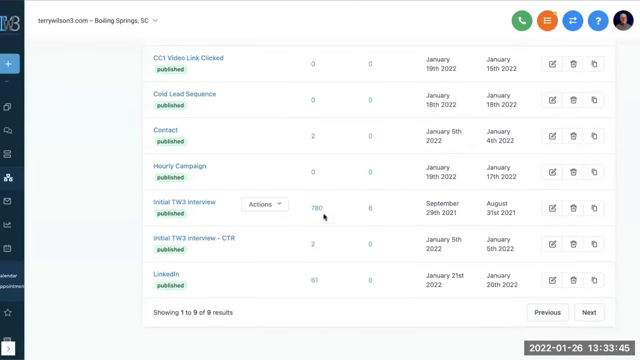
{"action": "left_click", "coordinate": [178, 204]}
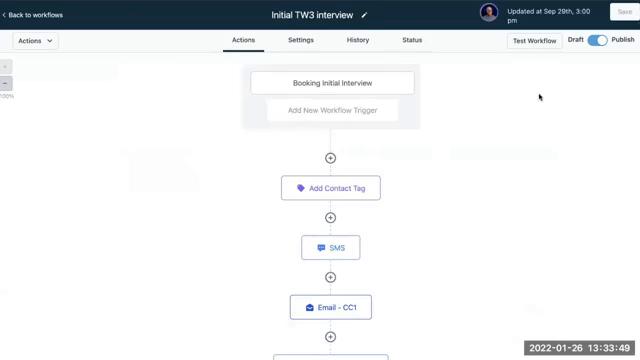
- Scroll through the workflow's tag, SMS, email and wait actions, then land back on the dashboard
{"action": "scroll", "scroll_direction": "down", "scroll_amount": 3}
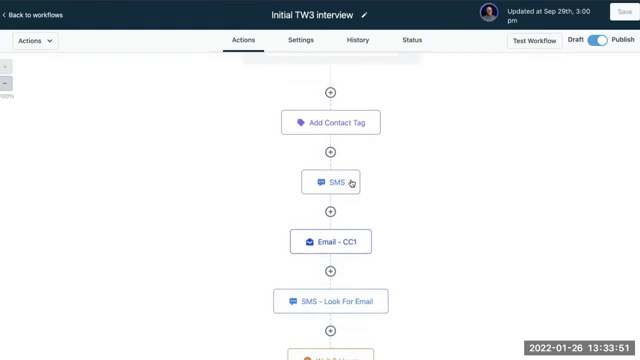
{"action": "scroll", "scroll_direction": "down", "scroll_amount": 3}
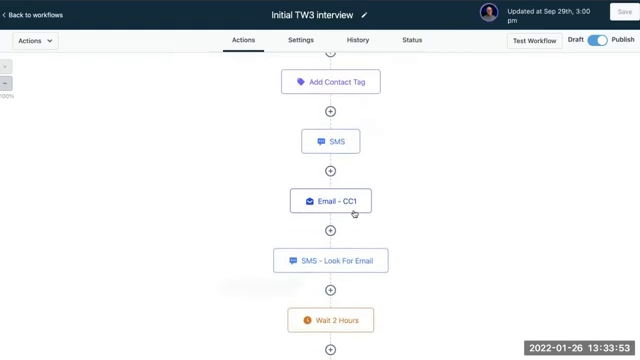
{"action": "scroll", "scroll_direction": "down", "scroll_amount": 3}
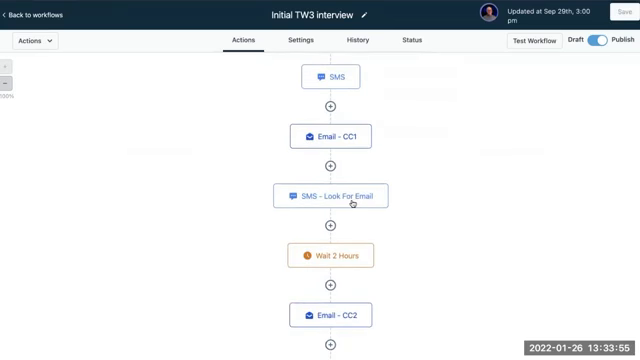
{"action": "scroll", "scroll_direction": "down", "scroll_amount": 3}
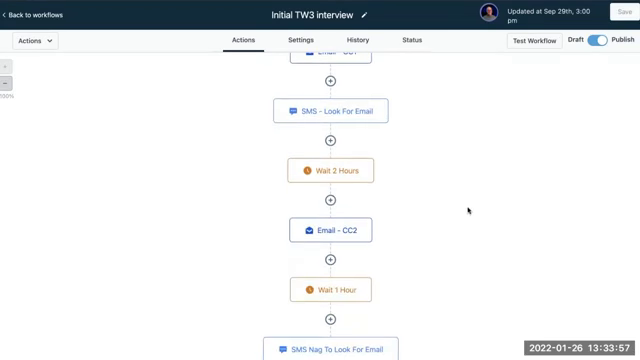
{"action": "scroll", "scroll_direction": "down", "scroll_amount": 3}
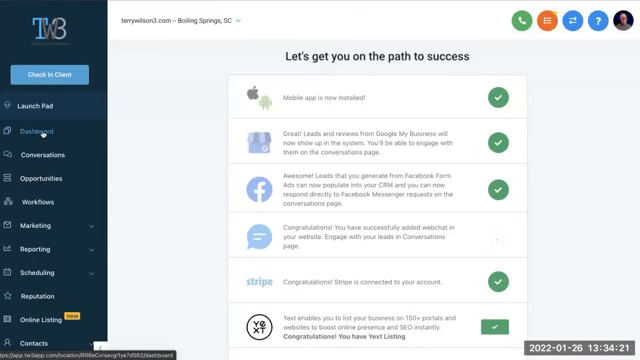
{"action": "left_click", "coordinate": [38, 132]}
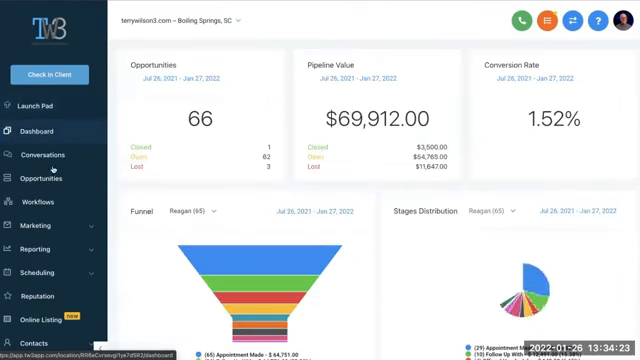